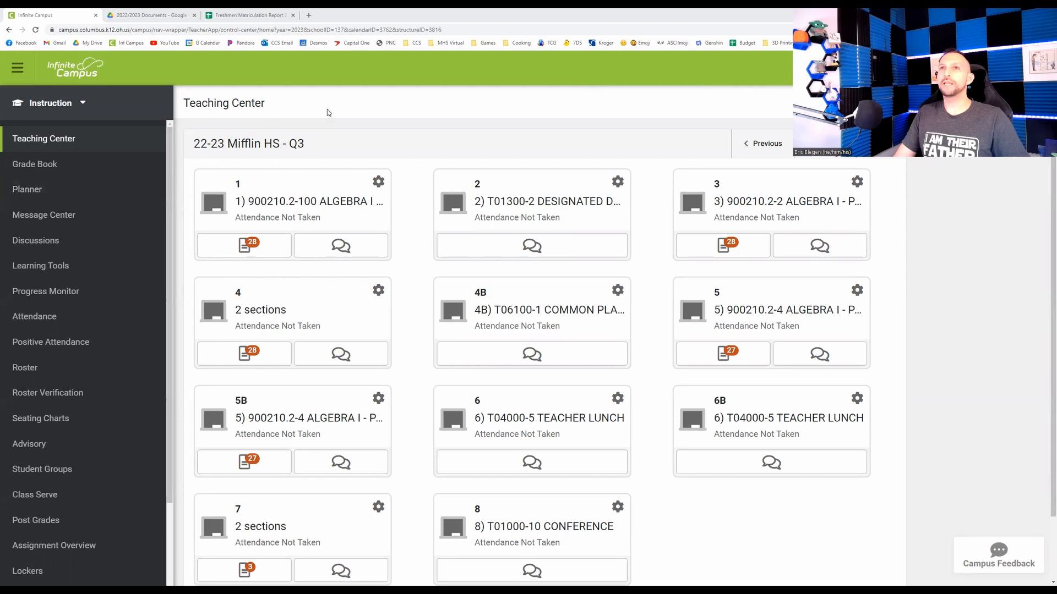
pyautogui.moveTo(28, 113)
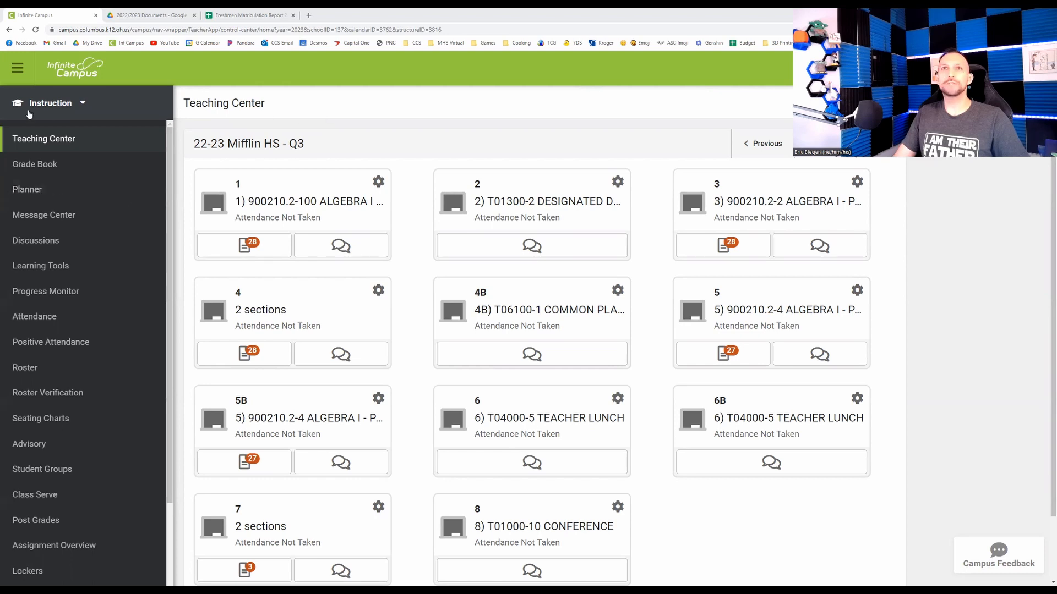
# Step: Switch from the Teaching Center to classic Campus tools and expand Student Information reports
pyautogui.click(82, 102)
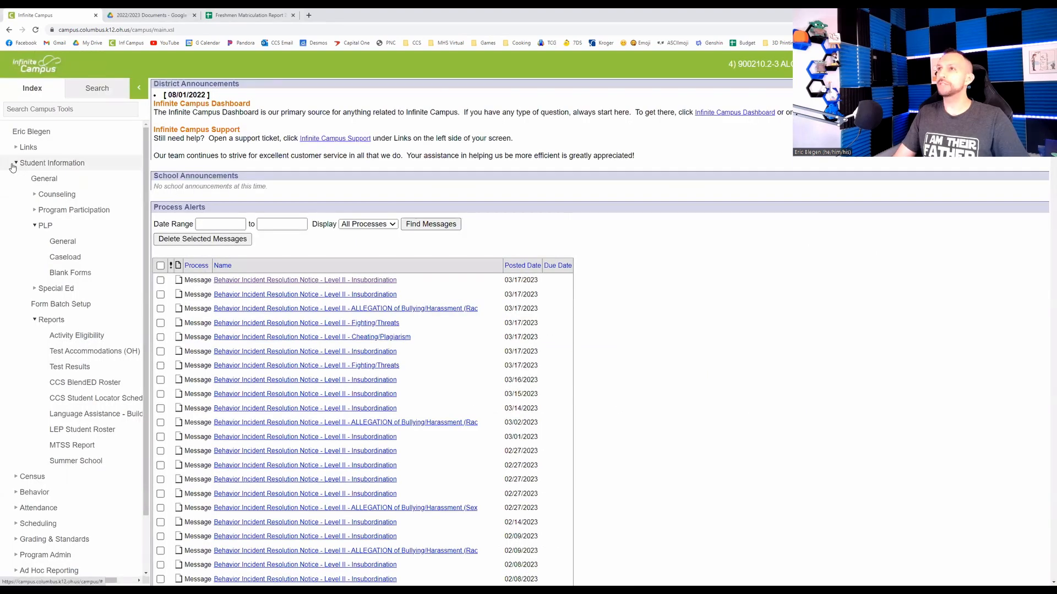
pyautogui.click(11, 167)
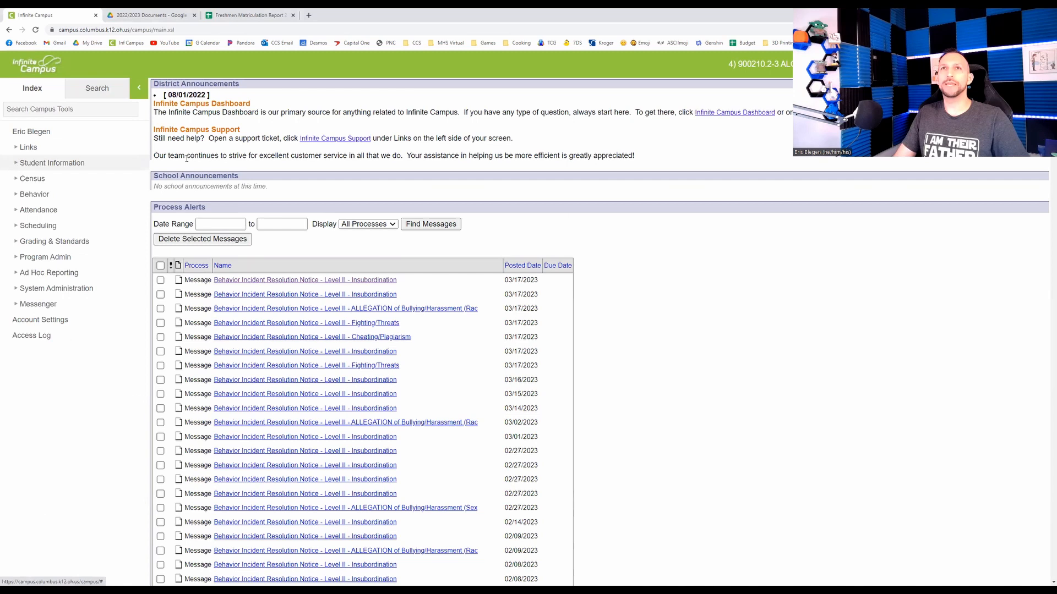
pyautogui.click(52, 162)
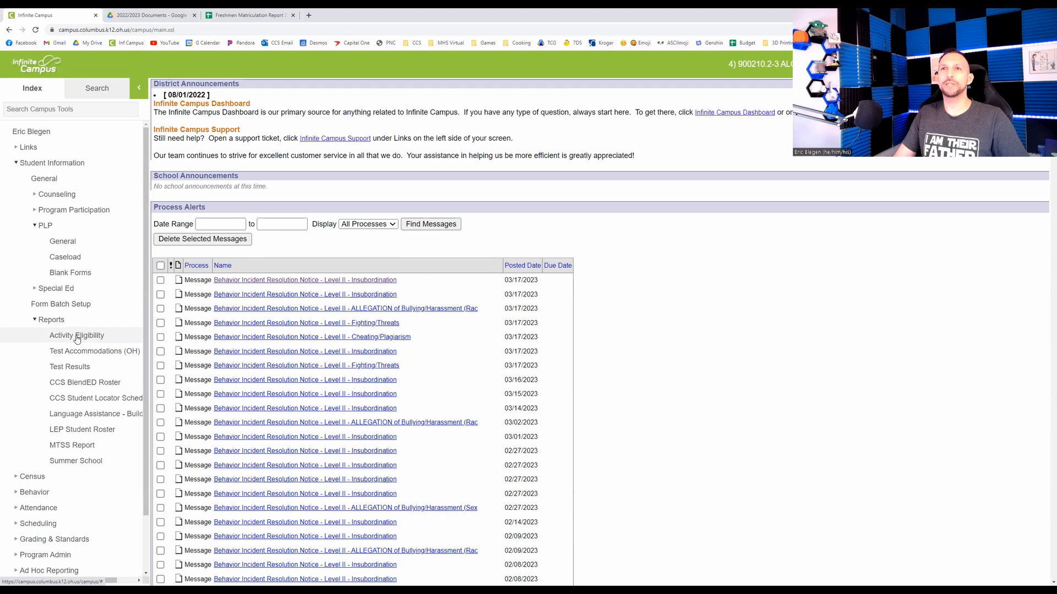
# Step: Open the Activity Eligibility Report with CSV as the report format
pyautogui.click(76, 335)
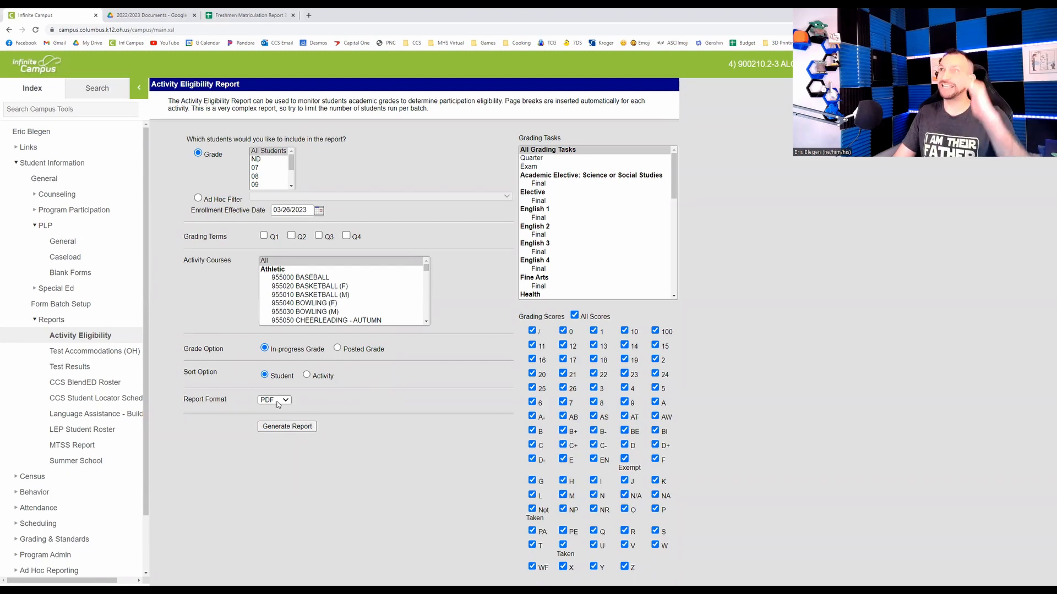
pyautogui.click(273, 400)
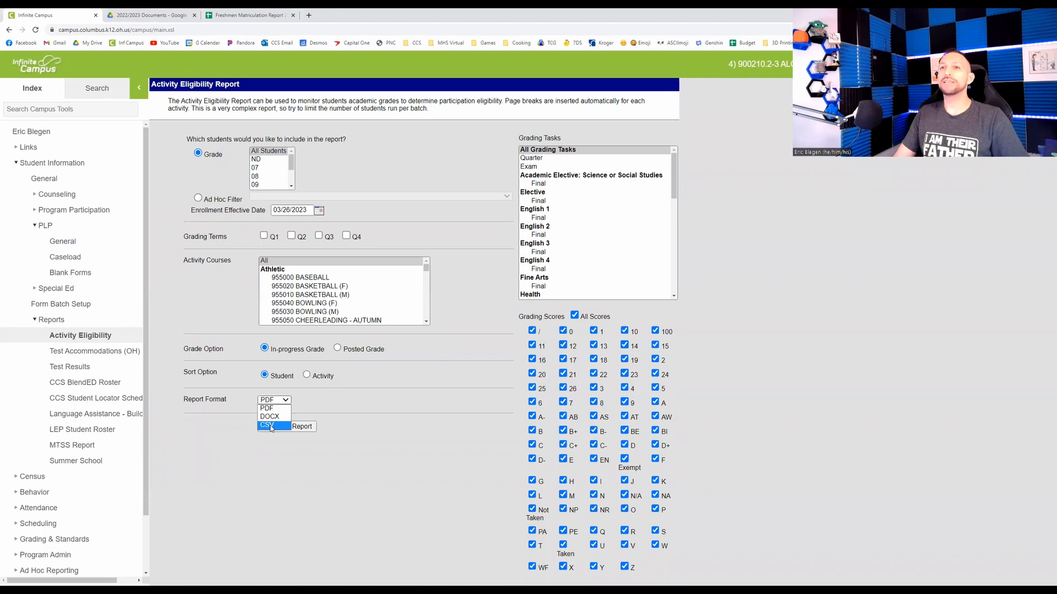
pyautogui.click(270, 426)
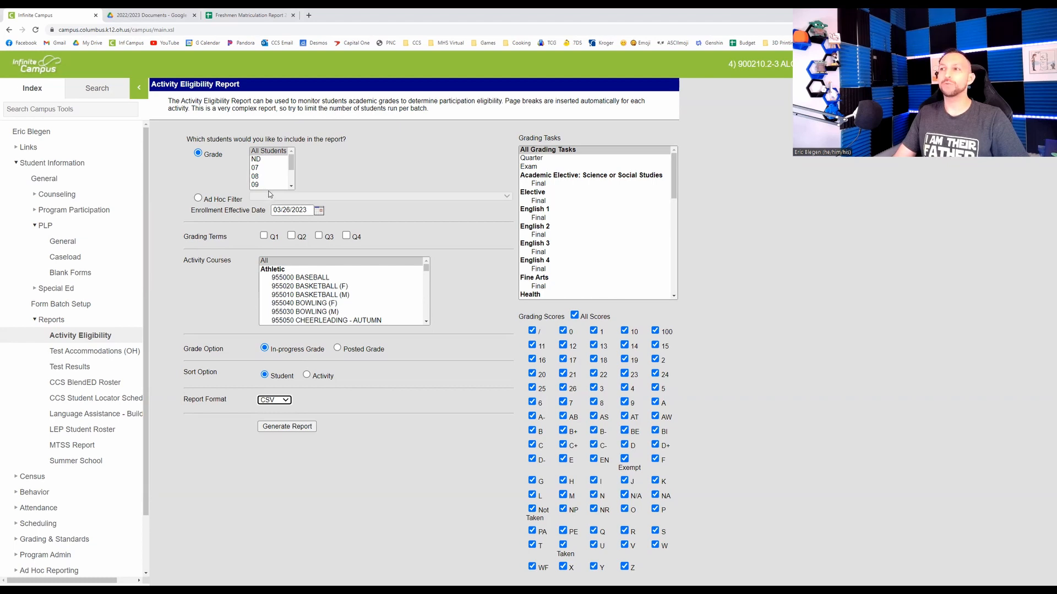
# Step: Filter by ad hoc Graduation Cohort Year 2026, add Q4, and keep only F and D- scores
pyautogui.click(198, 197)
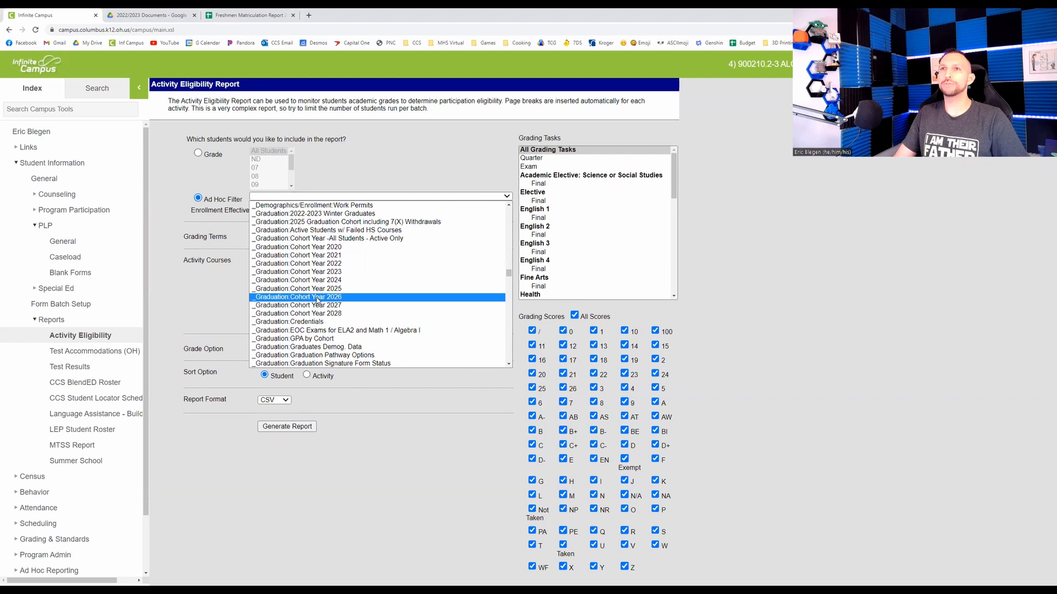
pyautogui.click(297, 297)
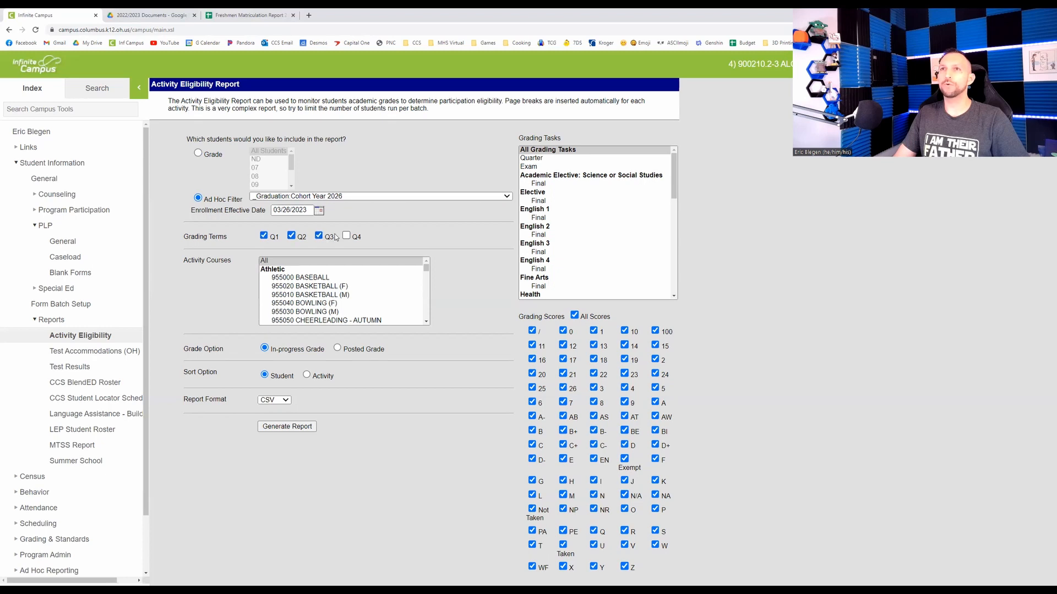
pyautogui.click(346, 236)
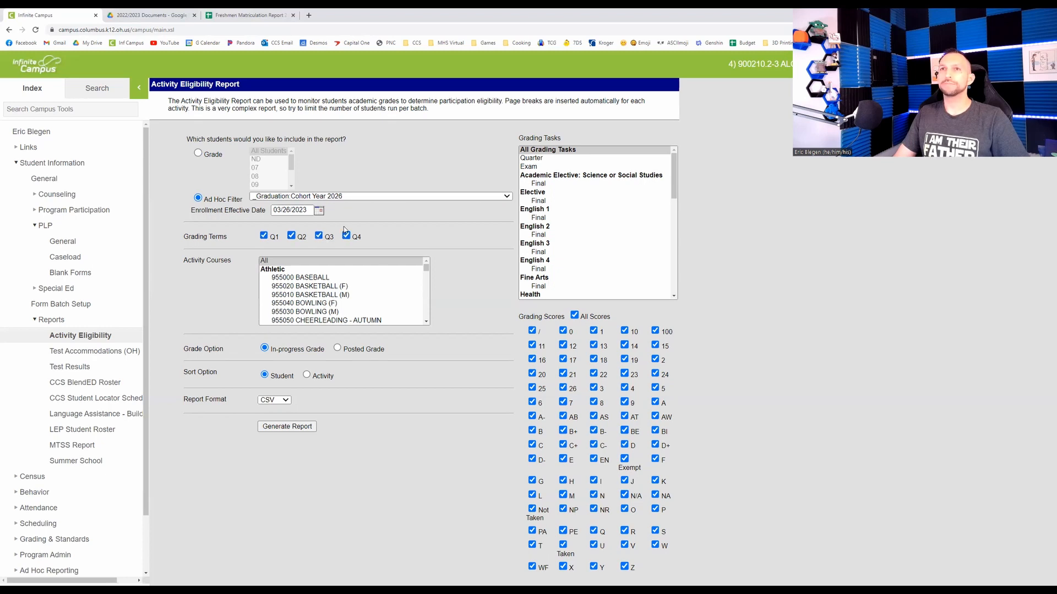
pyautogui.click(574, 317)
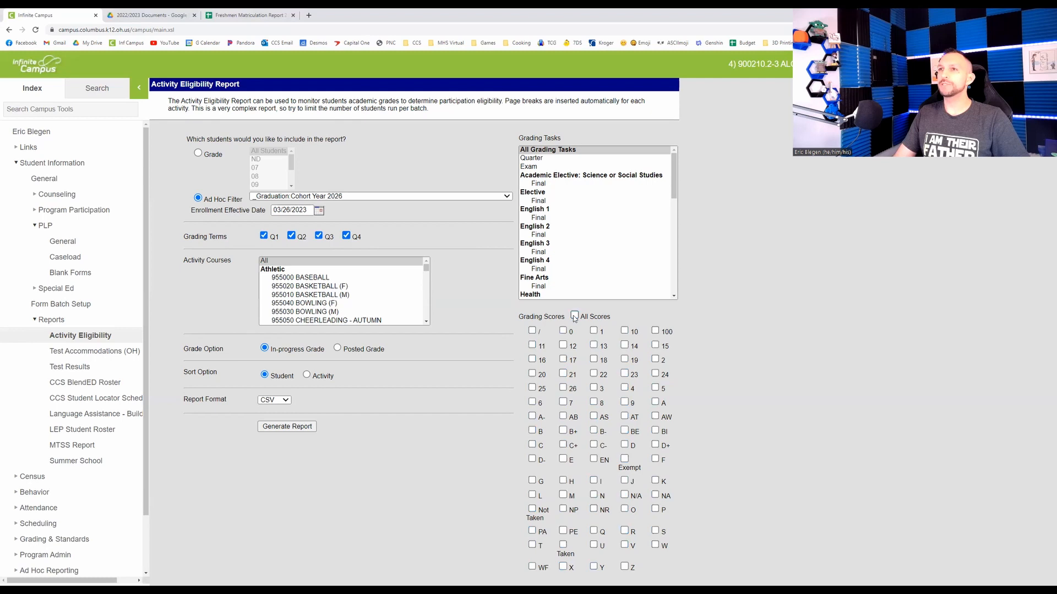
pyautogui.click(654, 459)
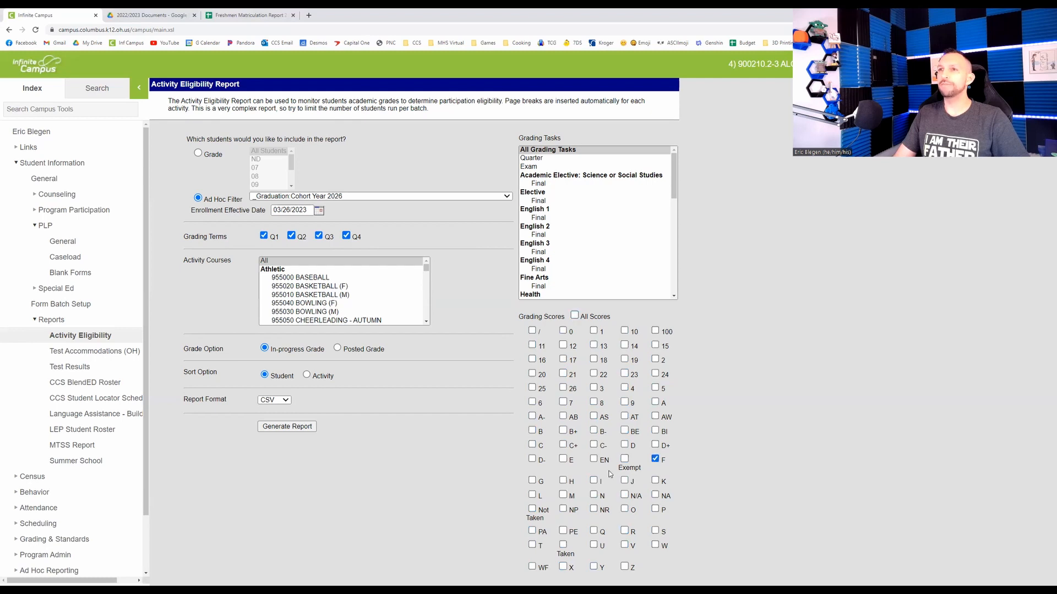
pyautogui.click(532, 459)
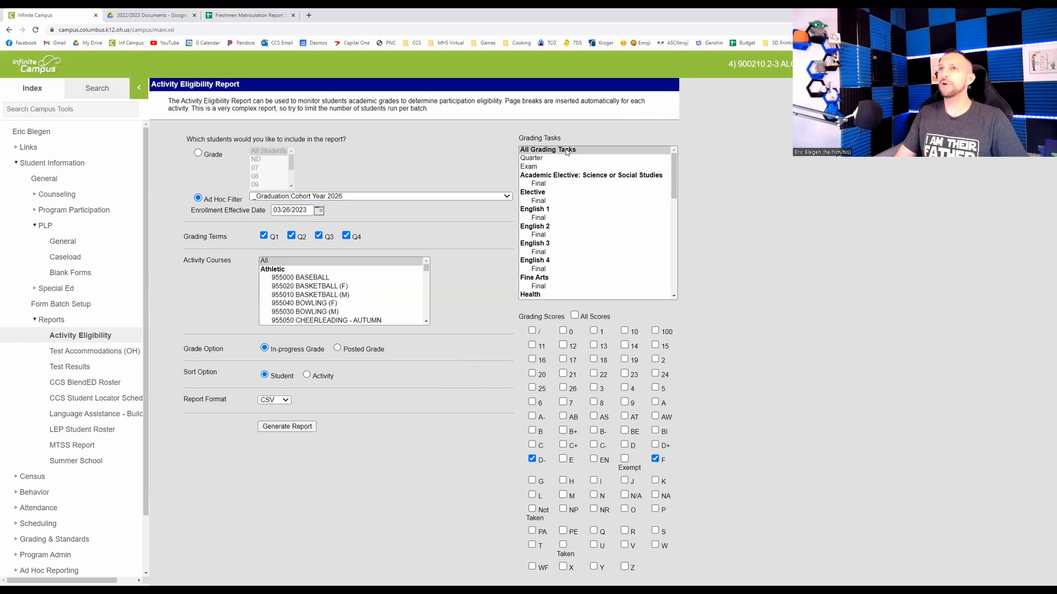
pyautogui.scroll(-3)
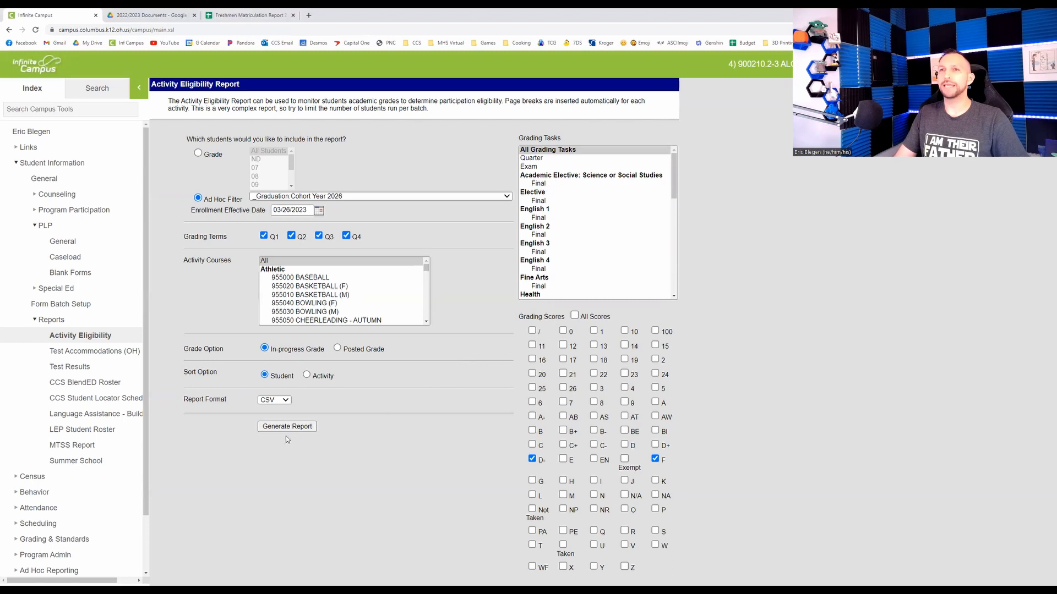
# Step: Generate the report and open ActivityEligibility.csv from Drive in Google Sheets
pyautogui.click(286, 426)
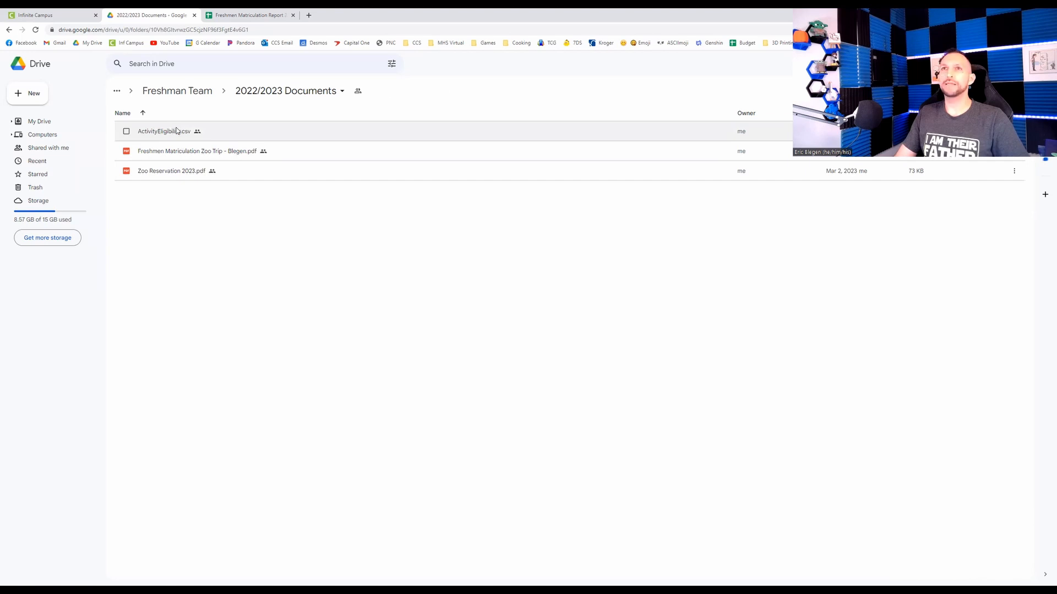
pyautogui.doubleClick(163, 131)
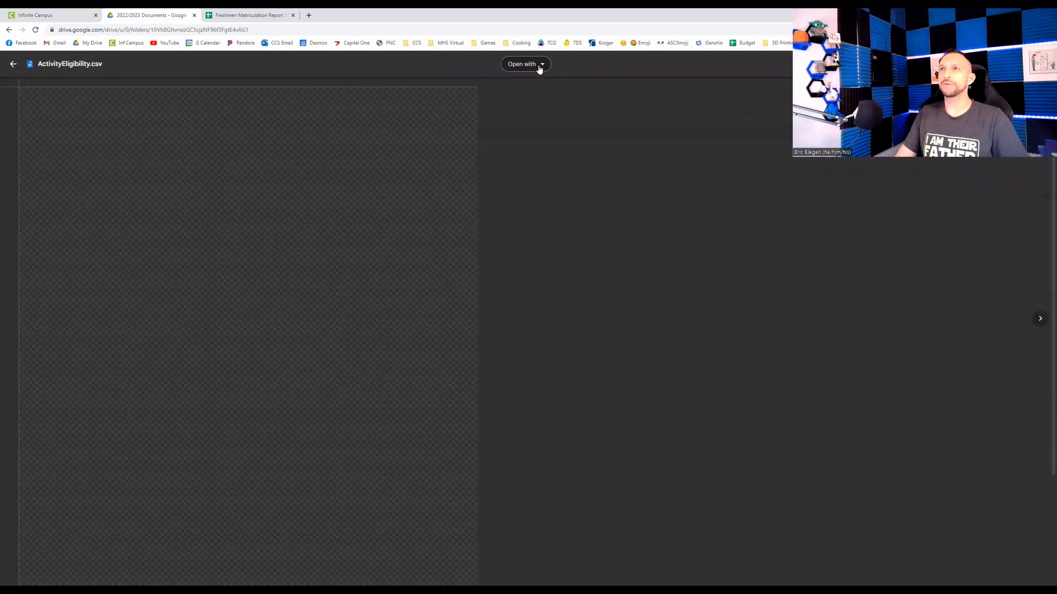
pyautogui.click(522, 64)
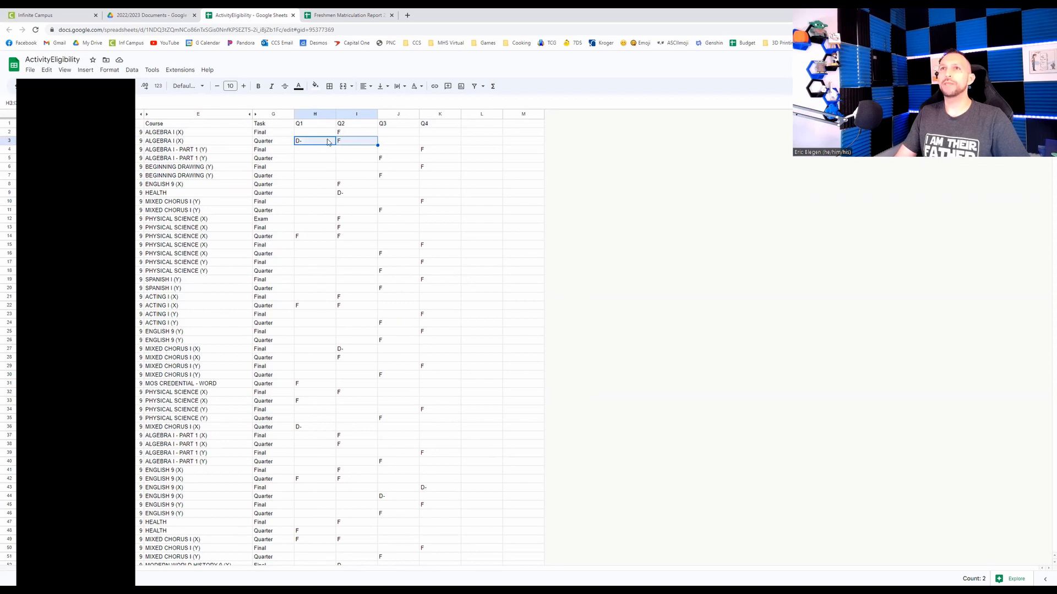
# Step: Inspect the F and D- grade cells, then switch to the Freshmen Matriculation Report tab
pyautogui.click(356, 140)
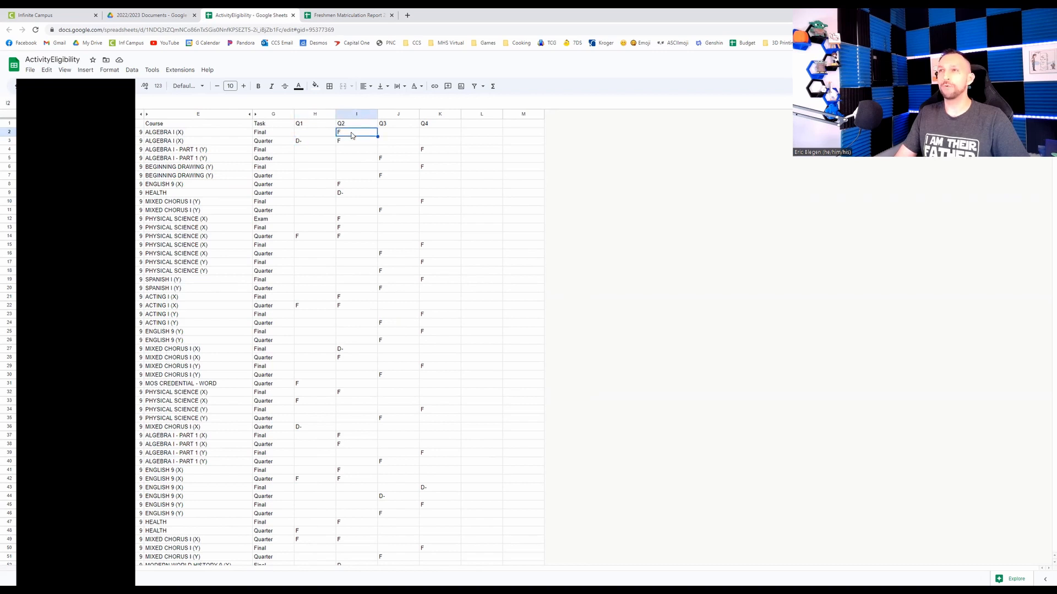
pyautogui.click(315, 141)
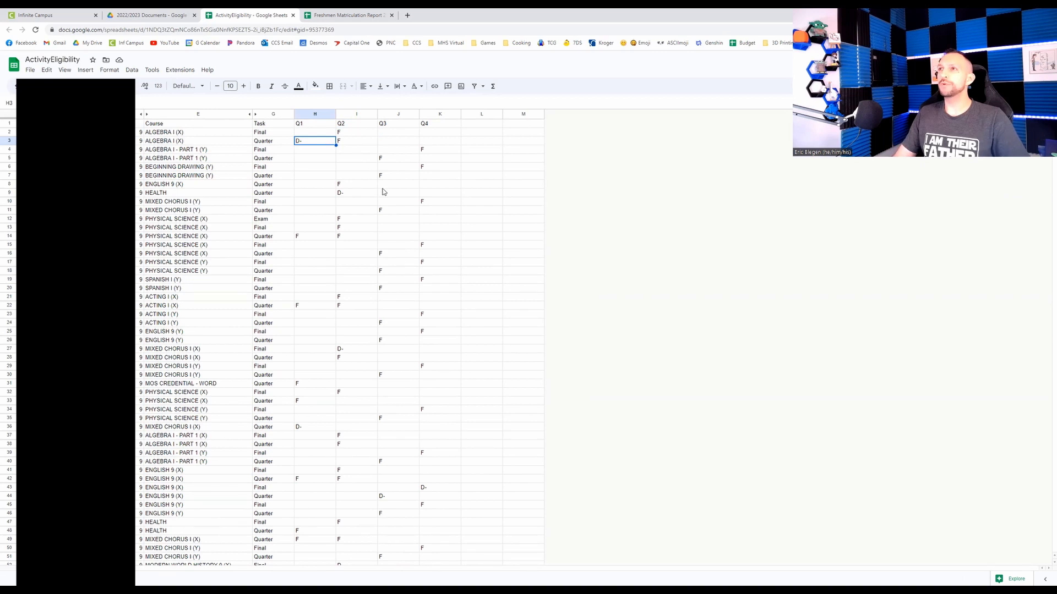
pyautogui.click(347, 15)
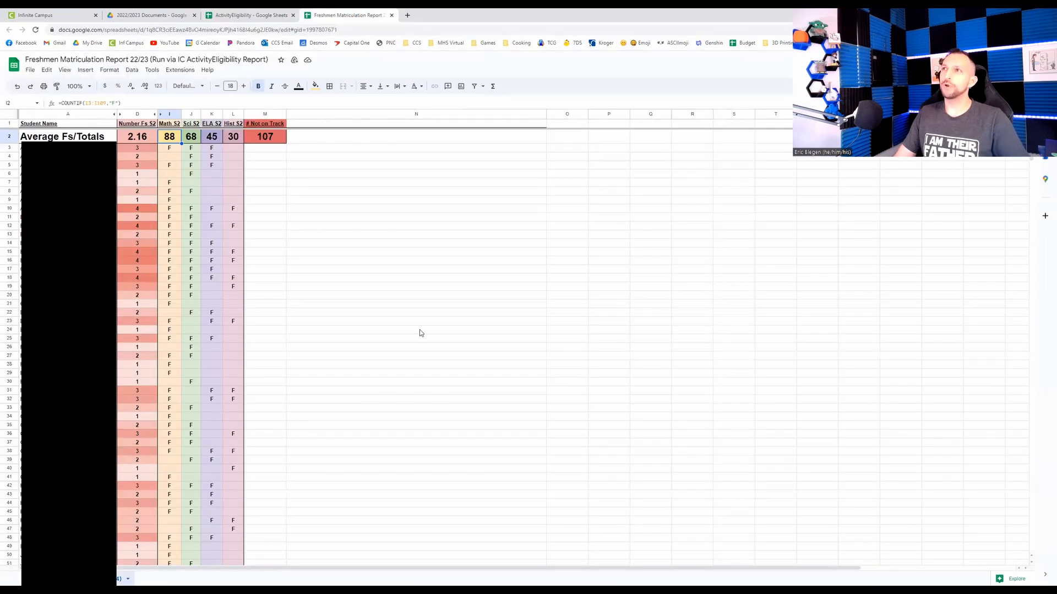
pyautogui.moveTo(403, 318)
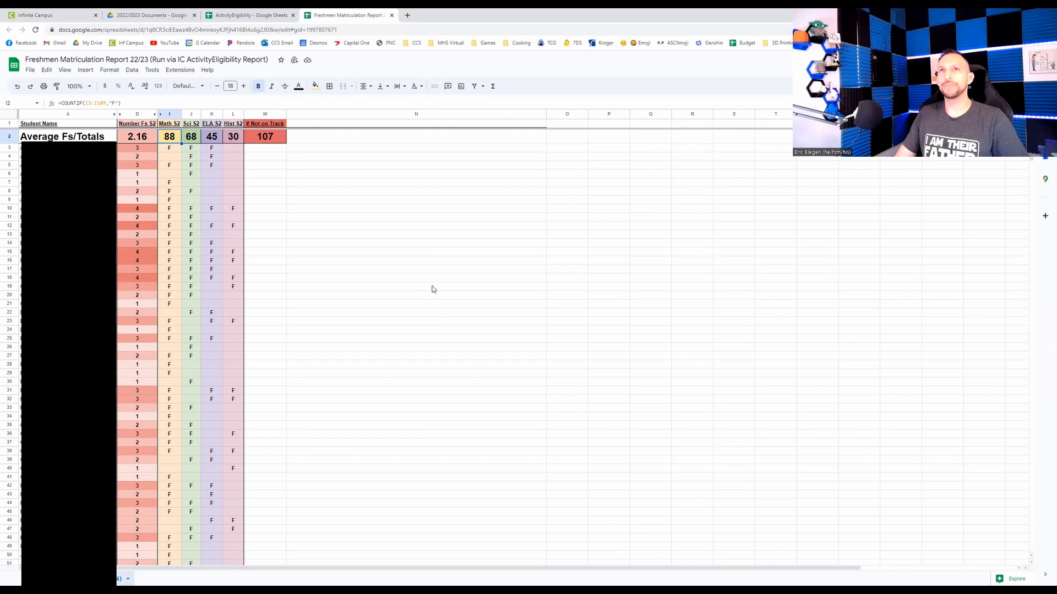
pyautogui.click(169, 199)
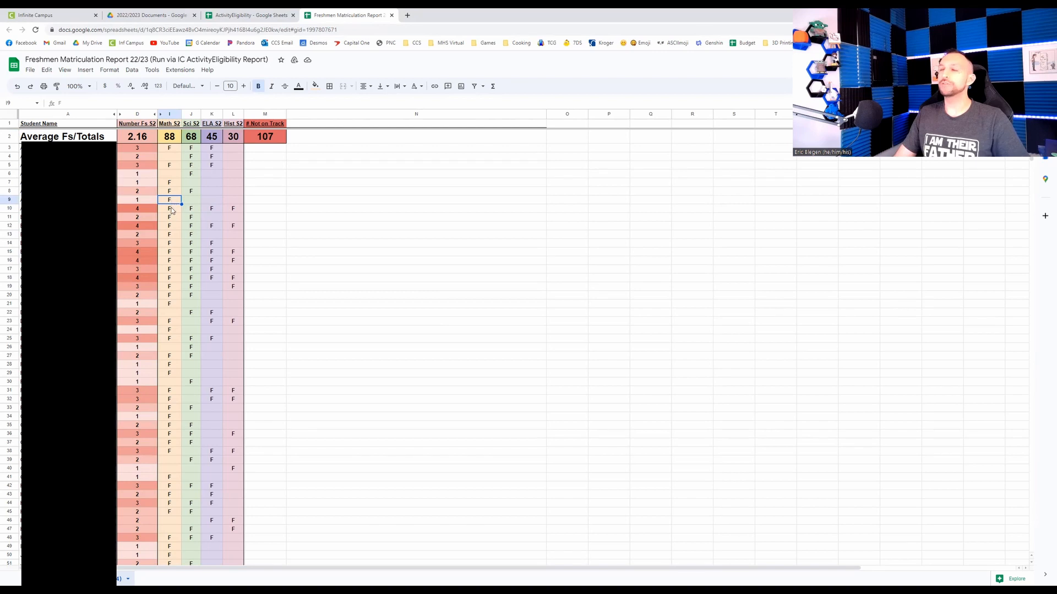
pyautogui.click(169, 207)
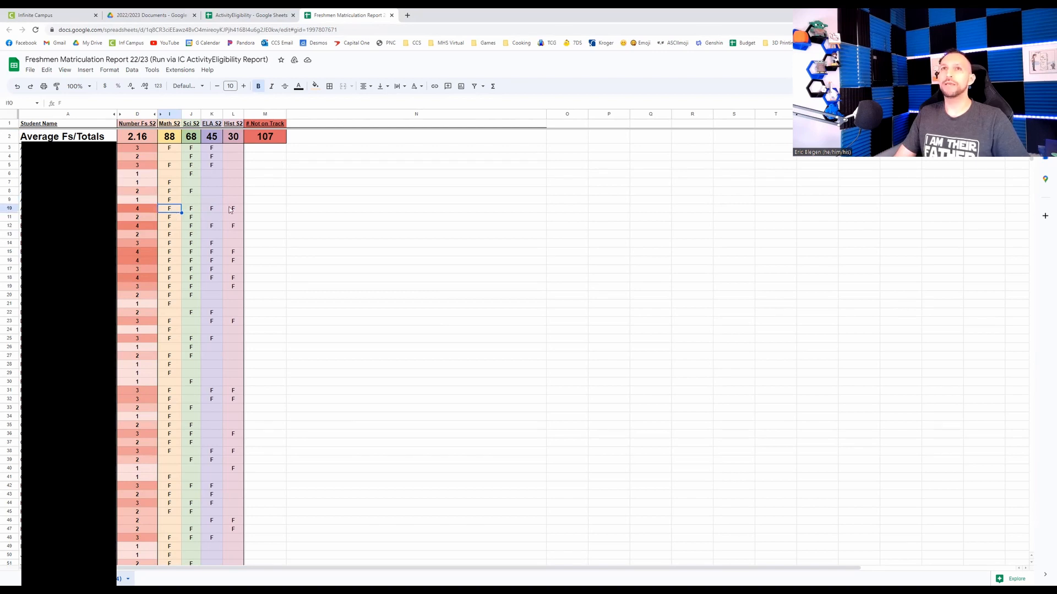
pyautogui.moveTo(169, 208); pyautogui.dragTo(232, 207)
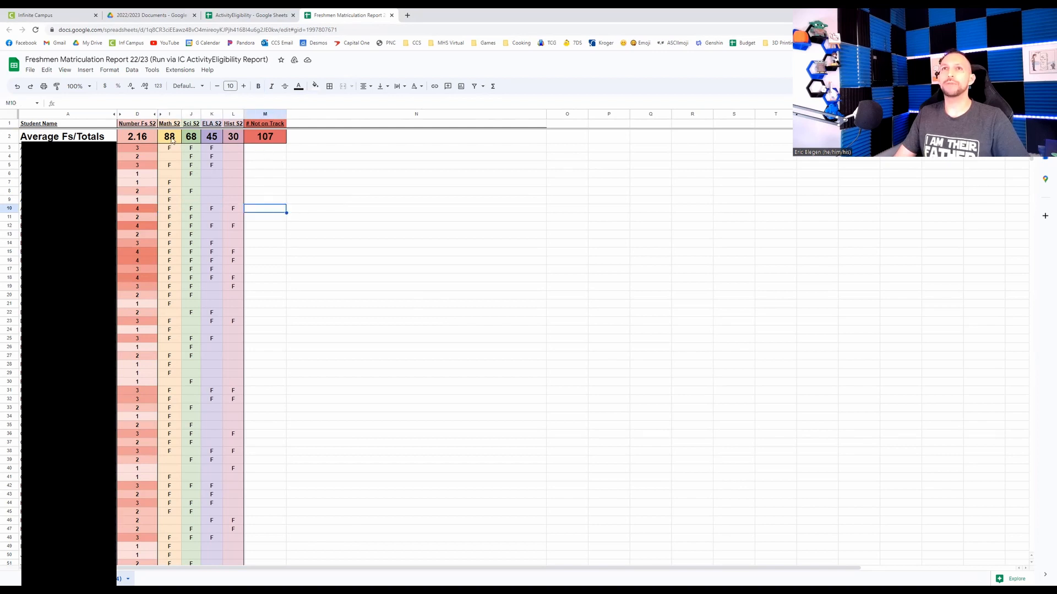
pyautogui.click(264, 136)
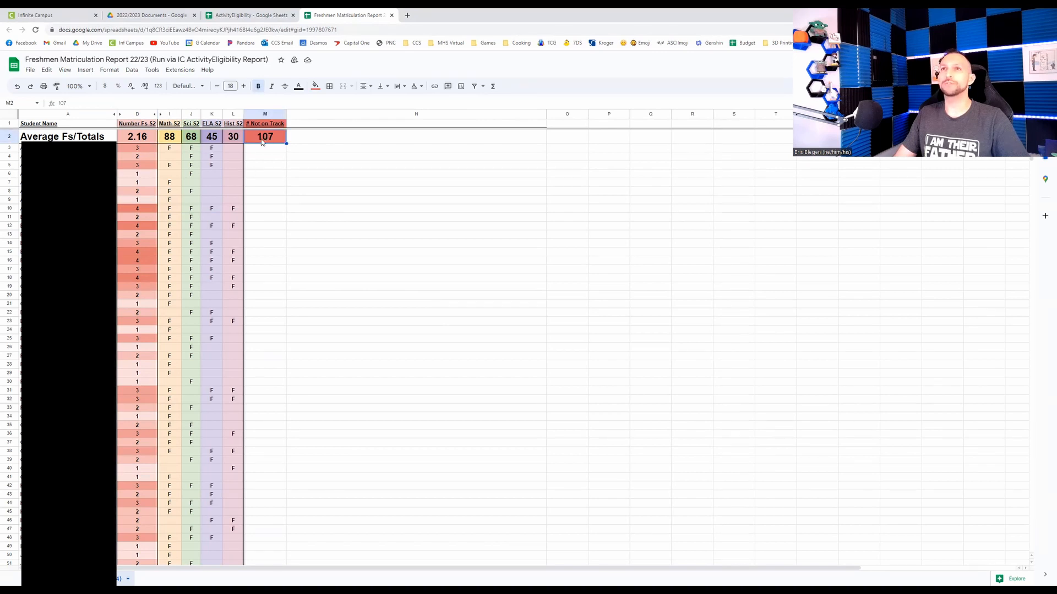
pyautogui.click(169, 136)
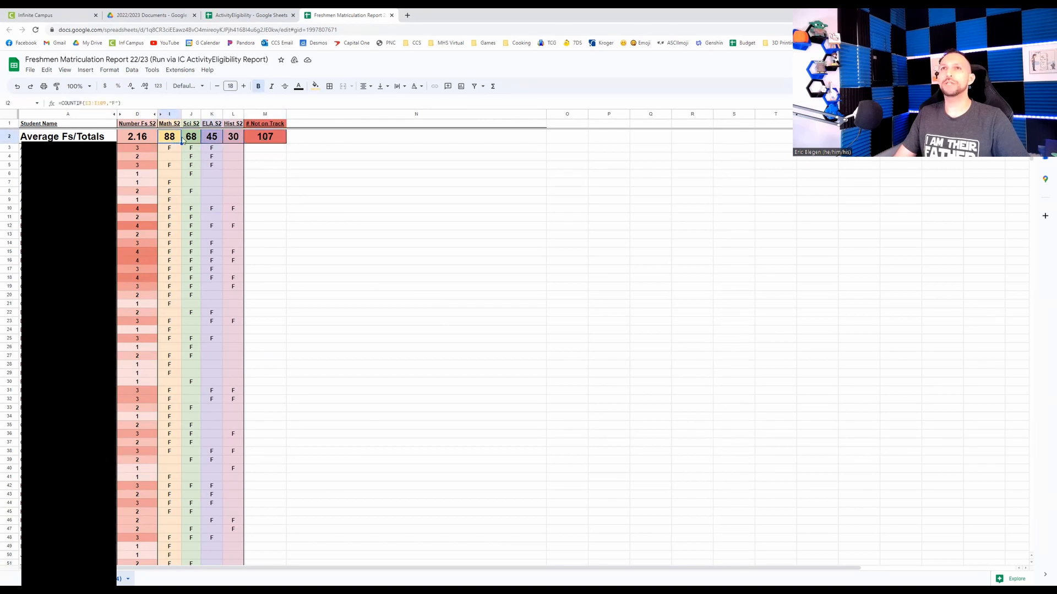